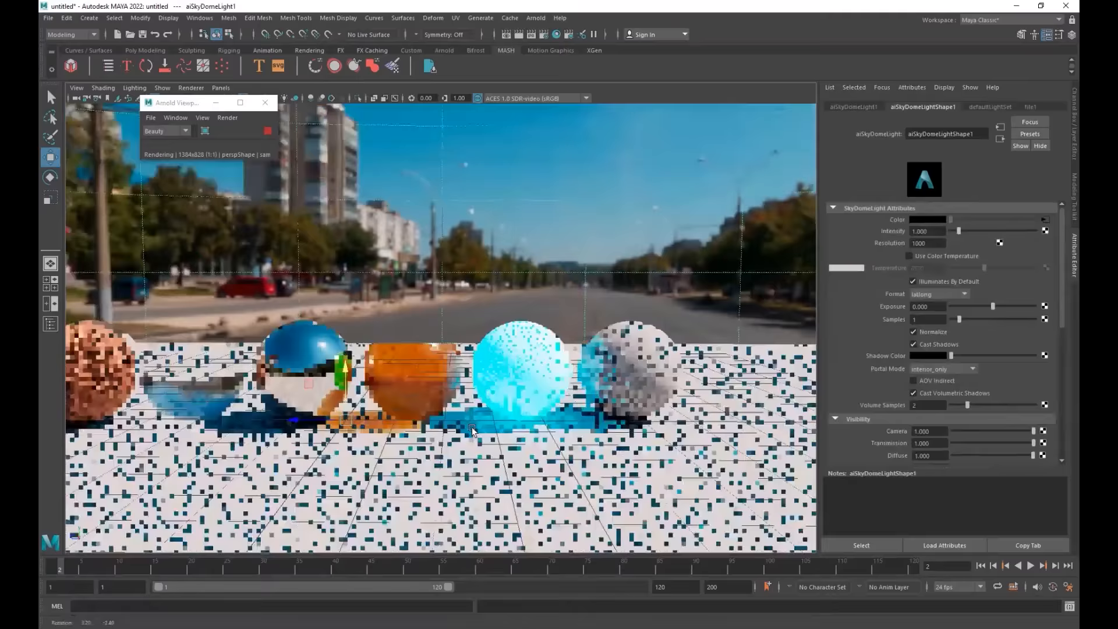
- Switch windows to the Arnold RenderView rendering the material spheres under the aiSkyDomeLight
{"action": "key", "text": "Win+Tab"}
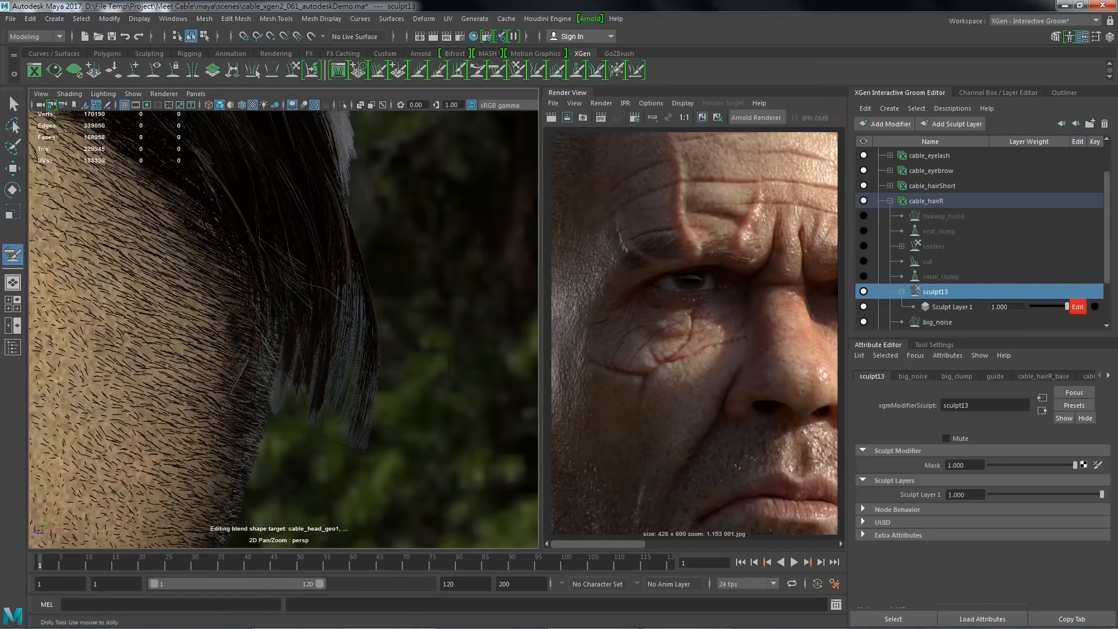
- Select the blendColors2 node in Hypershade and view the motorcycle's live Arnold render
{"action": "left_click", "coordinate": [942, 216]}
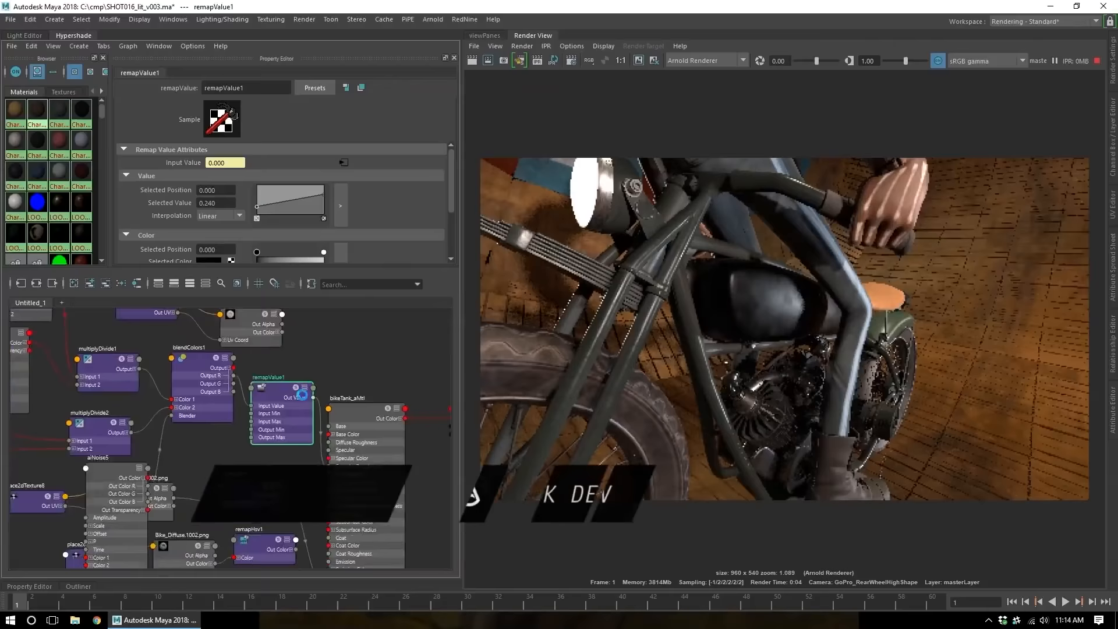
{"action": "left_click", "coordinate": [306, 325]}
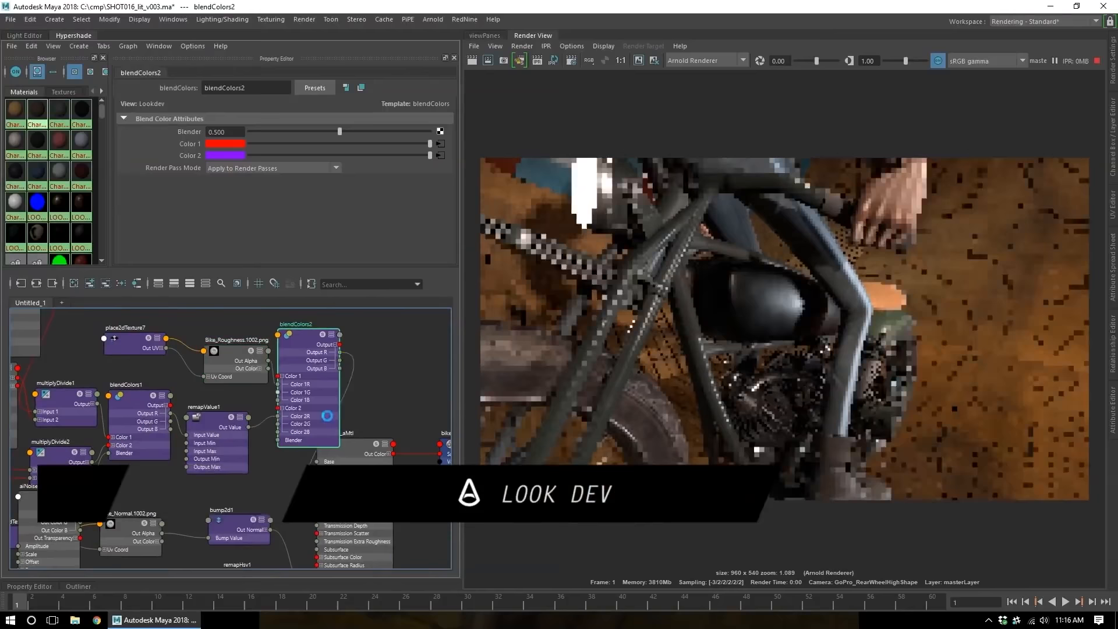